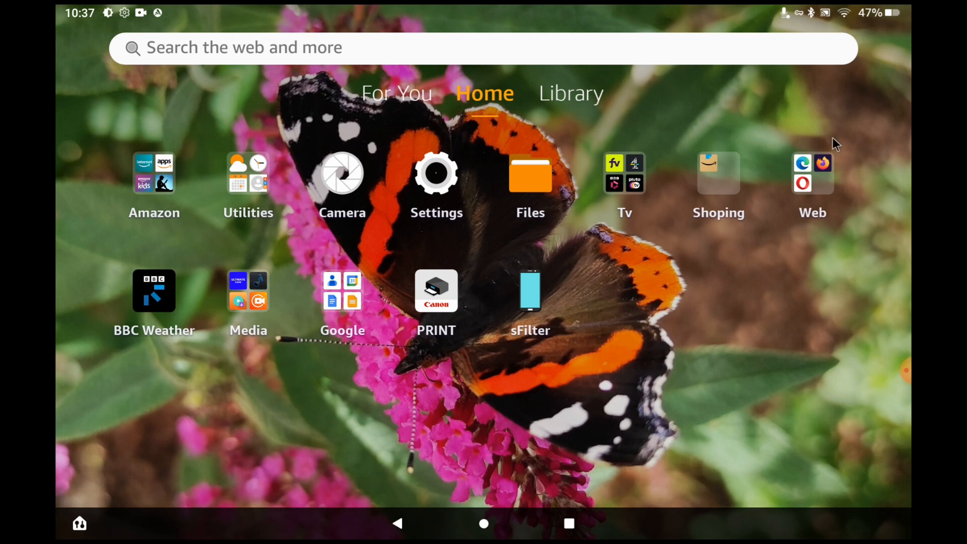
Bring up Firefox's app options from the Web folder on the home screen.
click(823, 172)
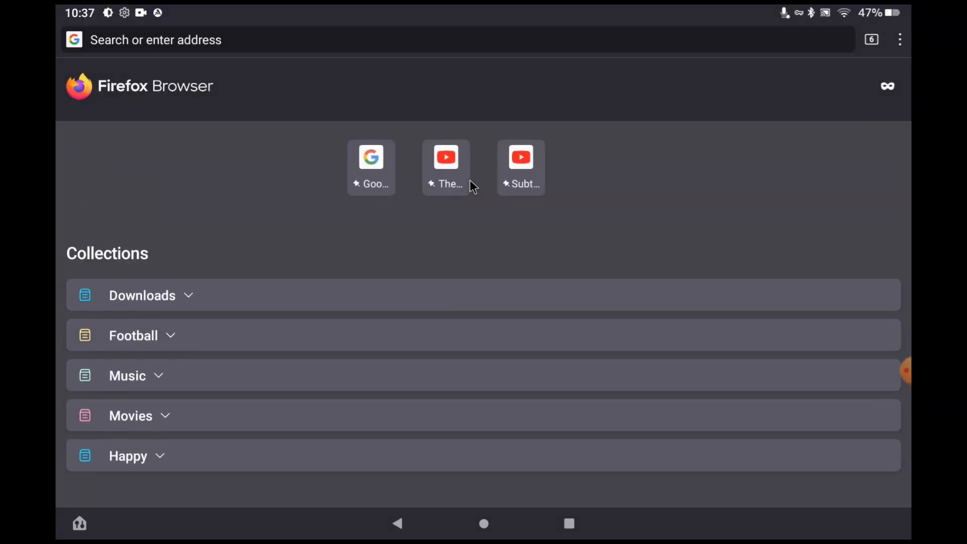
mouse_move(500, 229)
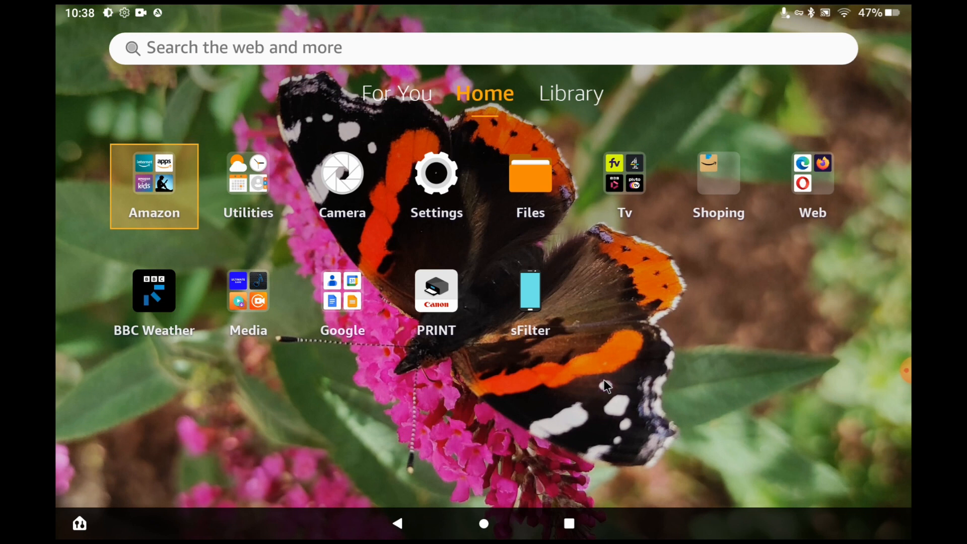
mouse_move(814, 177)
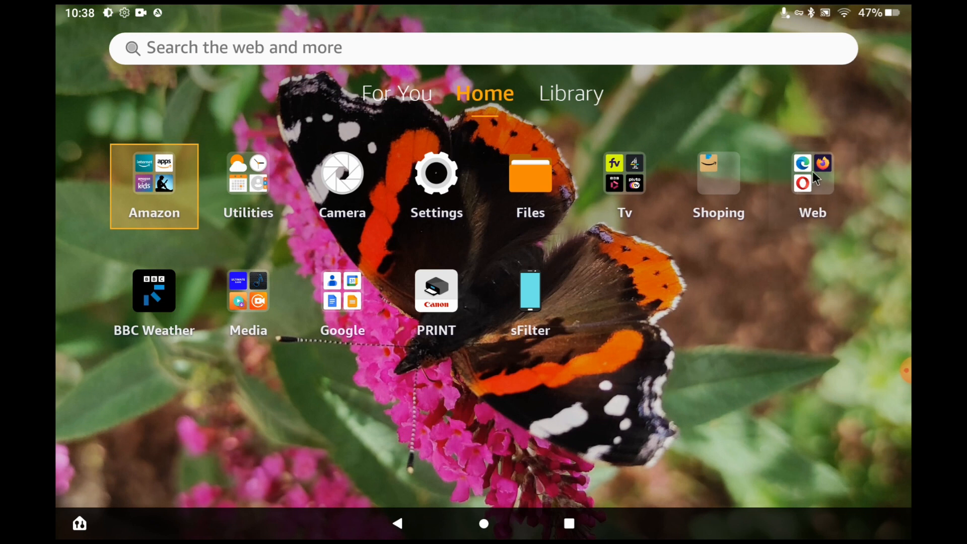
click(812, 175)
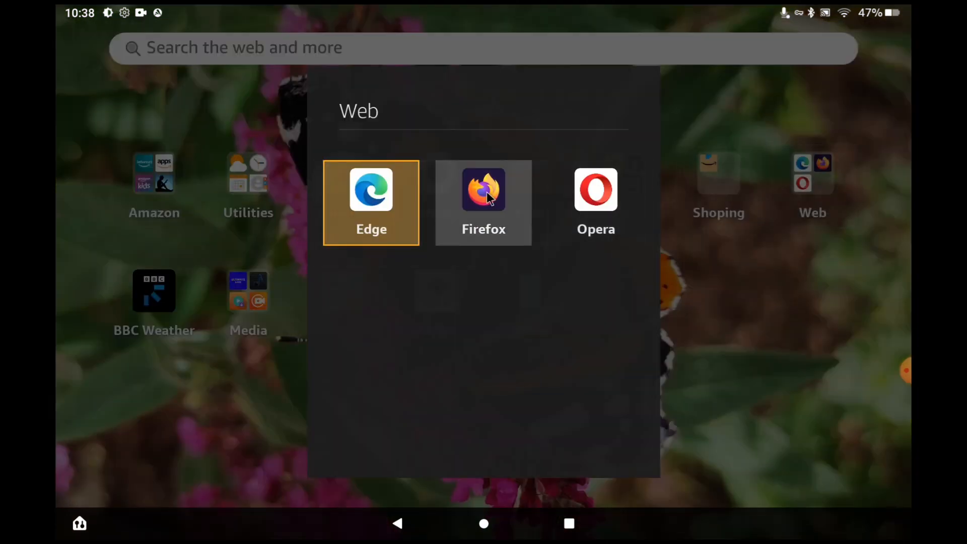
right_click(484, 190)
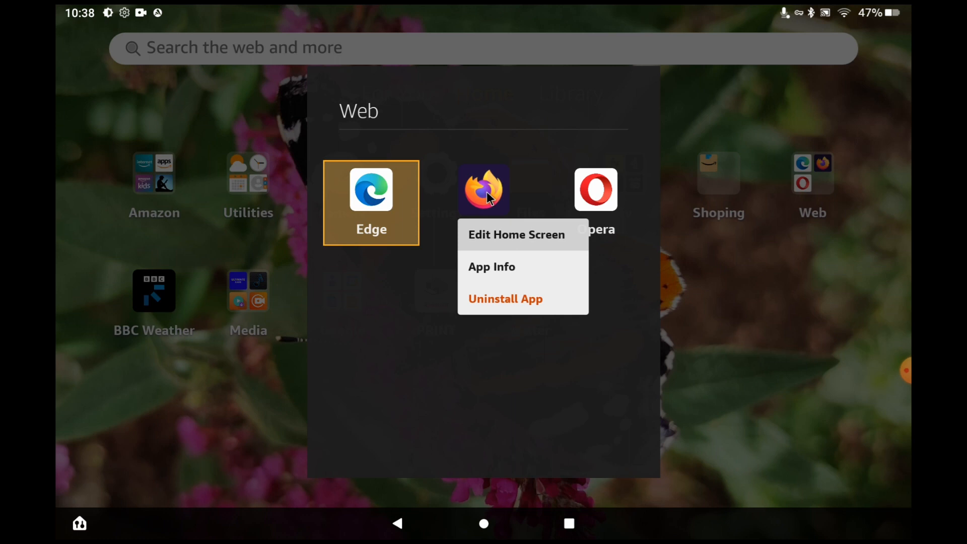
mouse_move(553, 268)
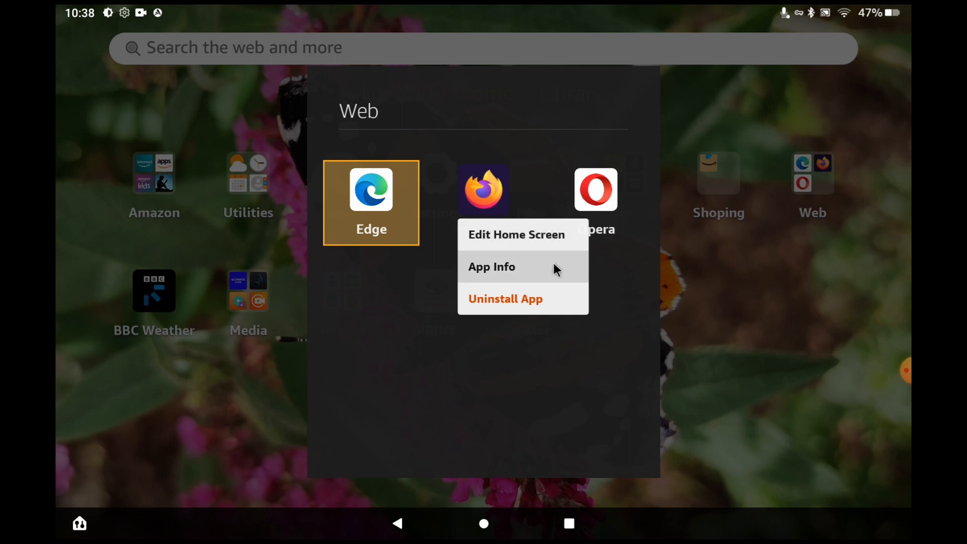
Show Firefox's App info page scrolled down to the Battery entry.
click(492, 266)
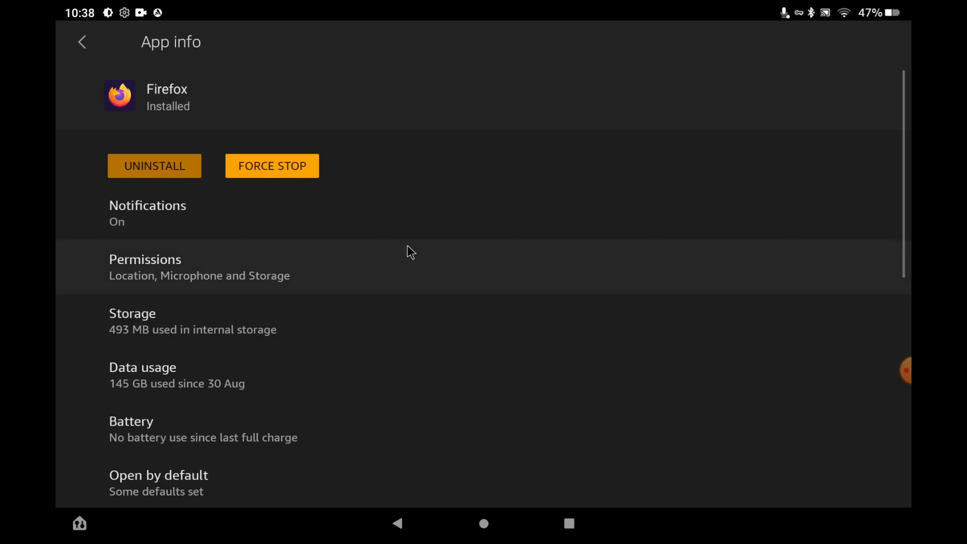
scroll(down, 3)
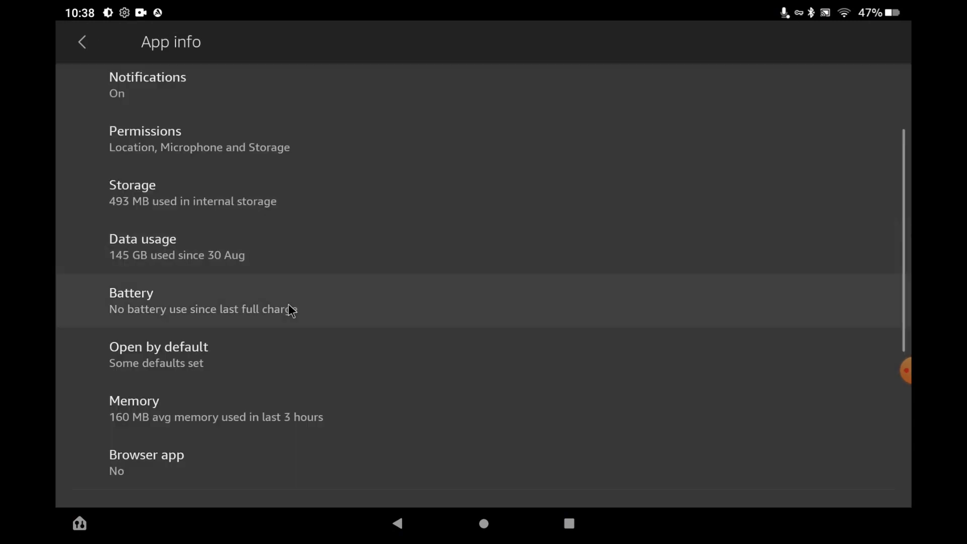
mouse_move(512, 312)
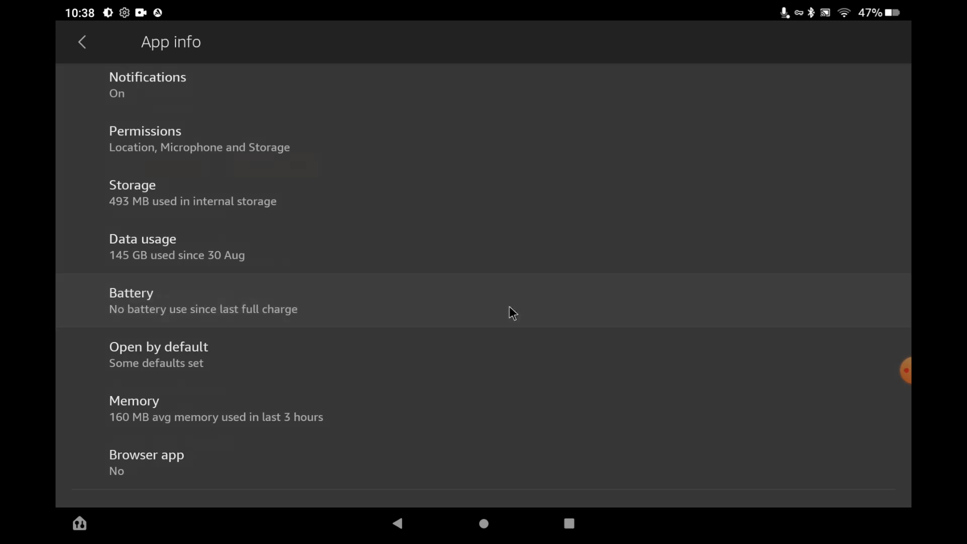
Set Firefox's Background restriction to Restricted, confirming the Restrict app? dialog.
click(131, 300)
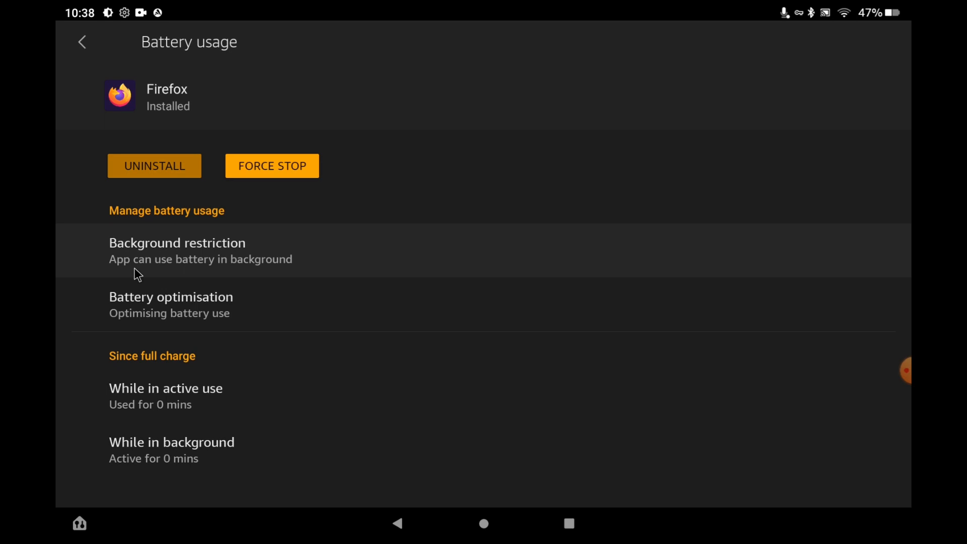
click(178, 250)
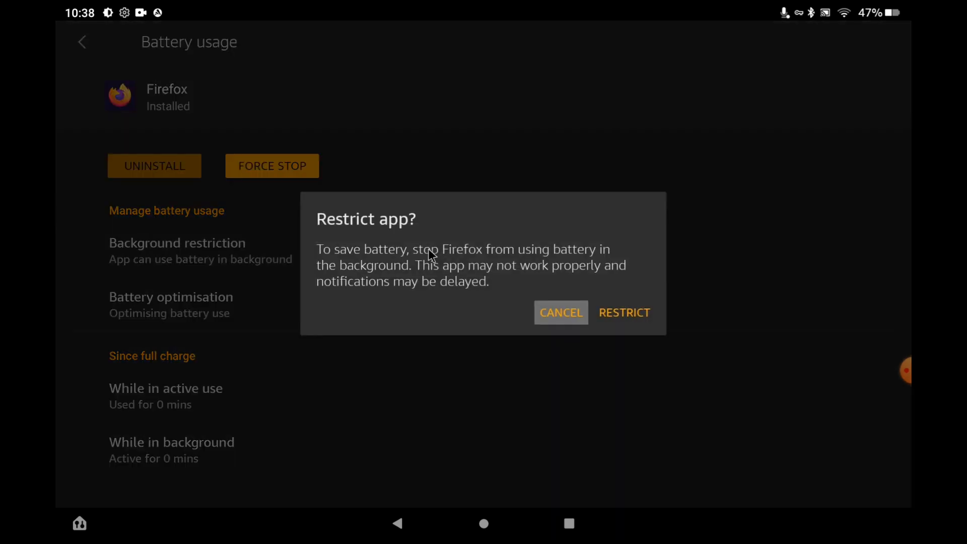
click(624, 313)
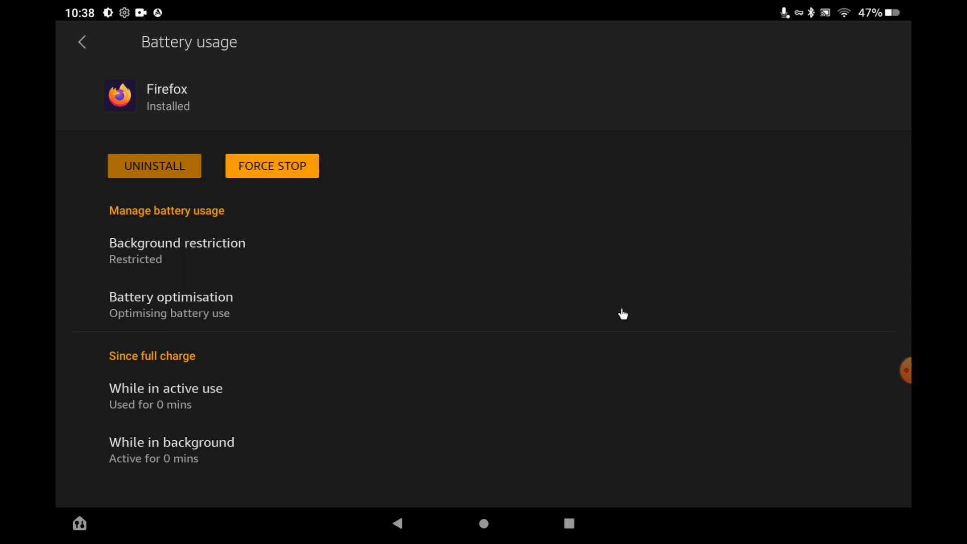